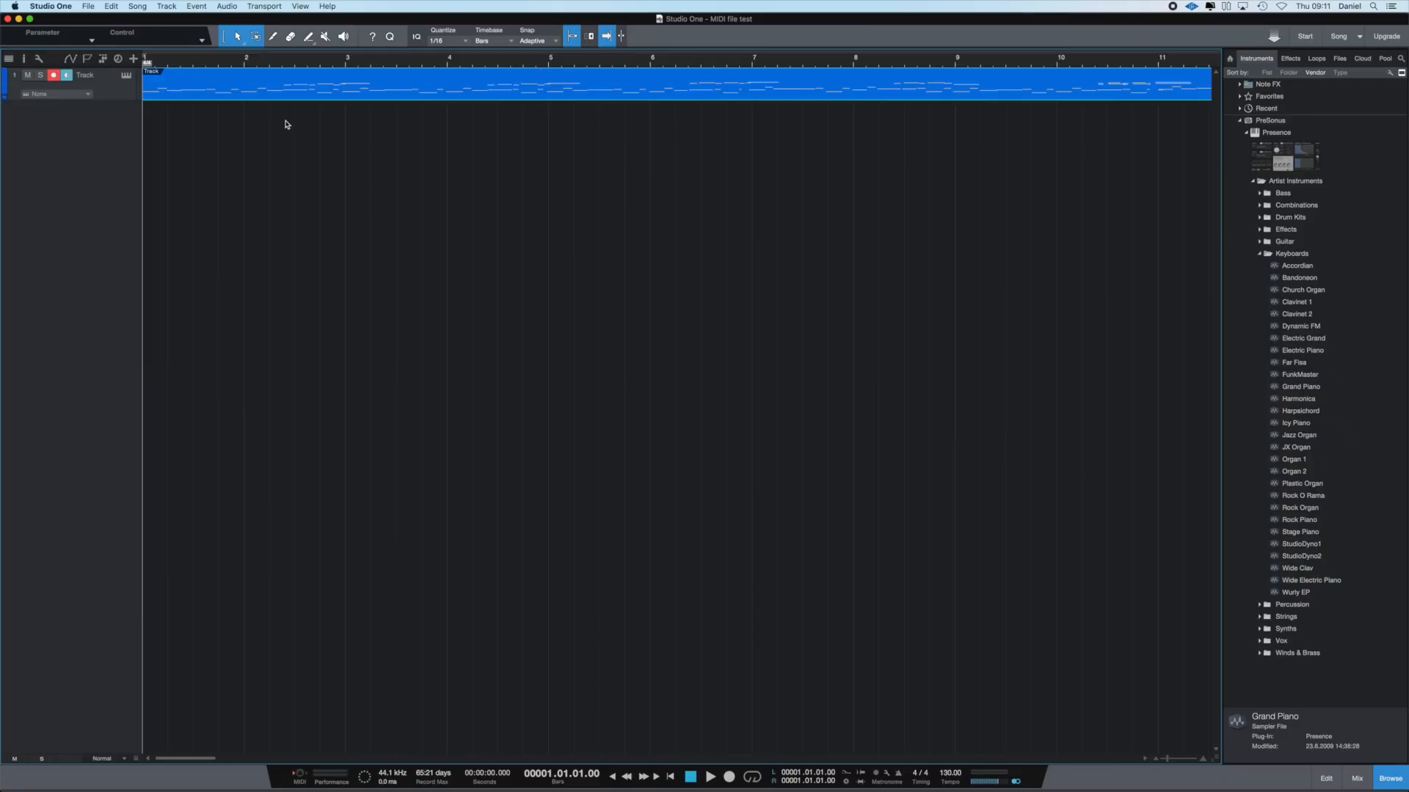
mouse_move(458, 104)
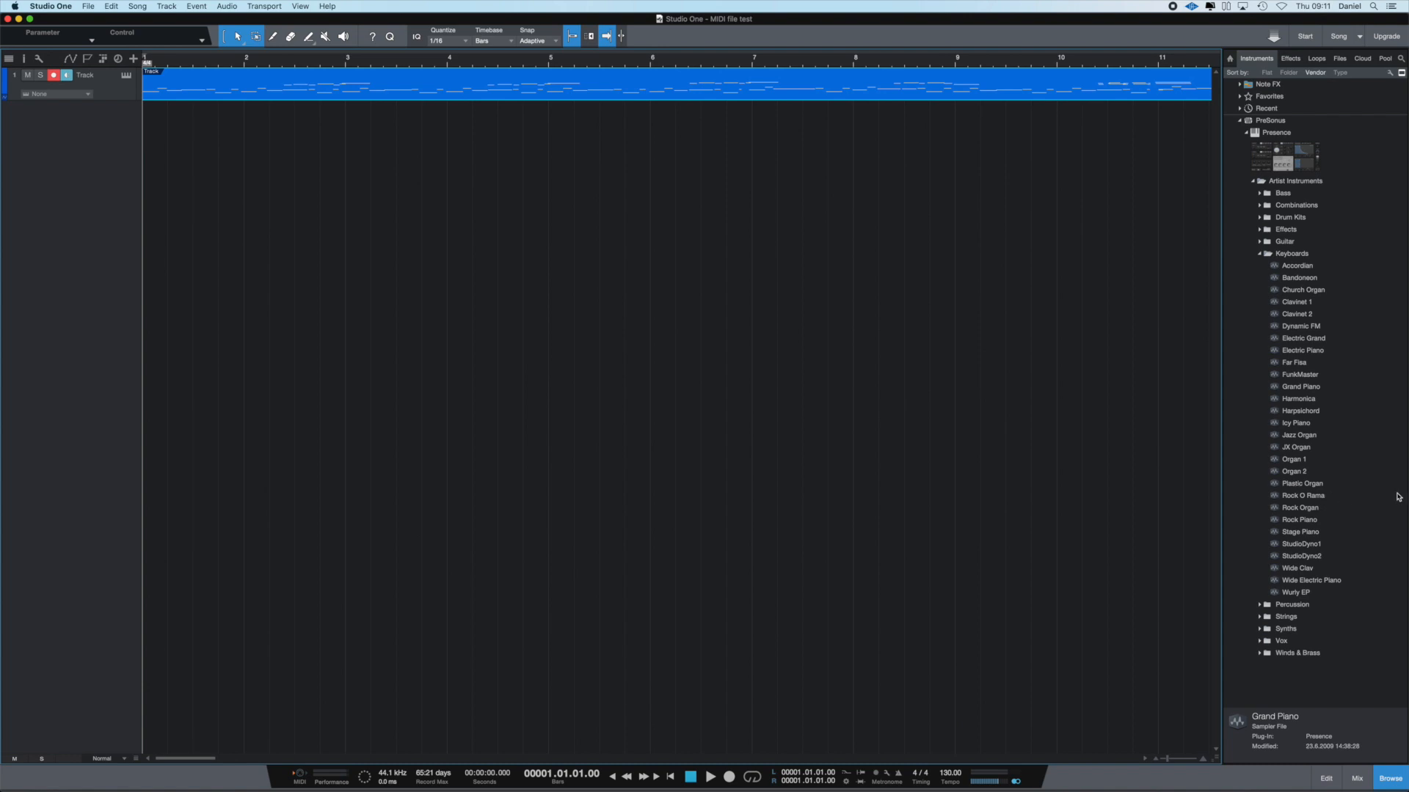
mouse_move(1294, 421)
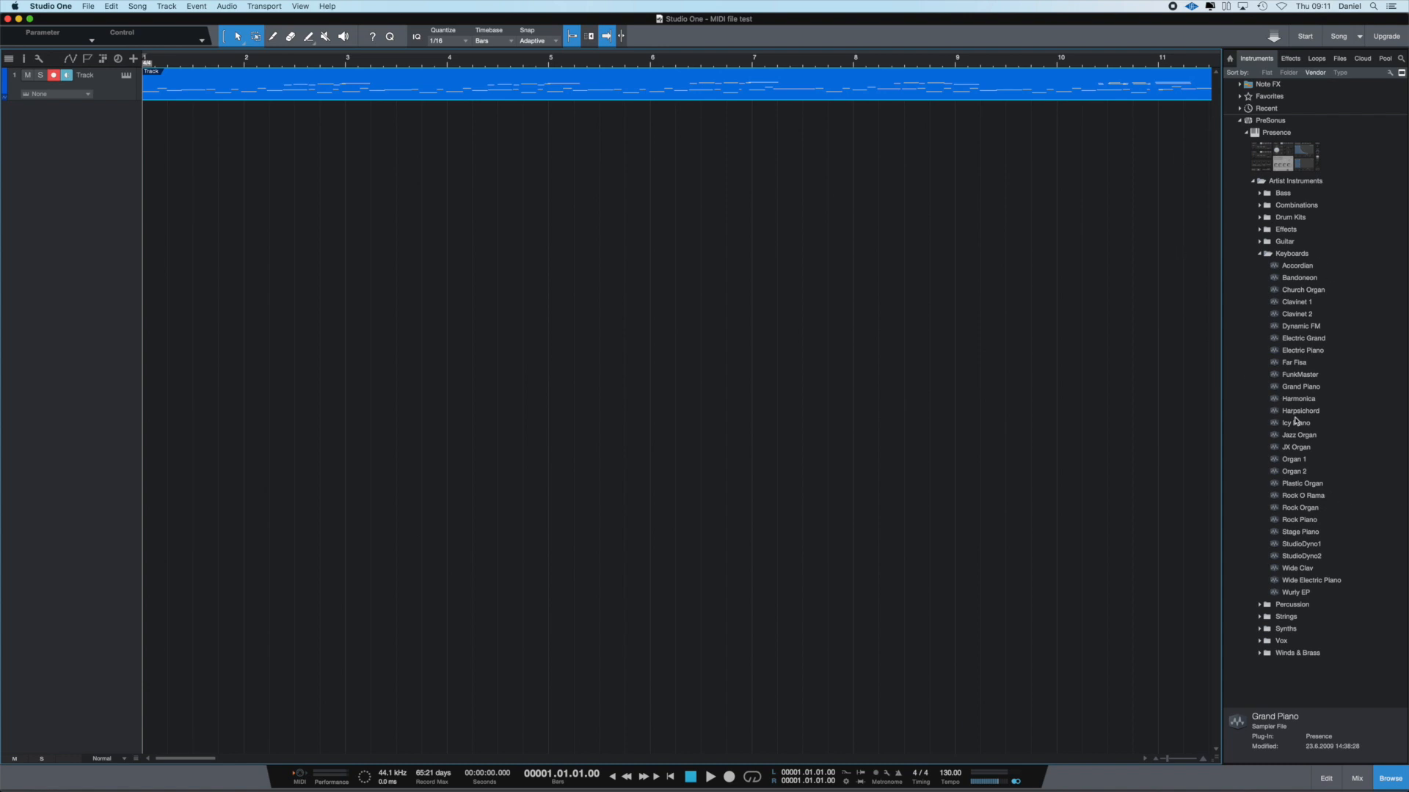
mouse_move(1294, 392)
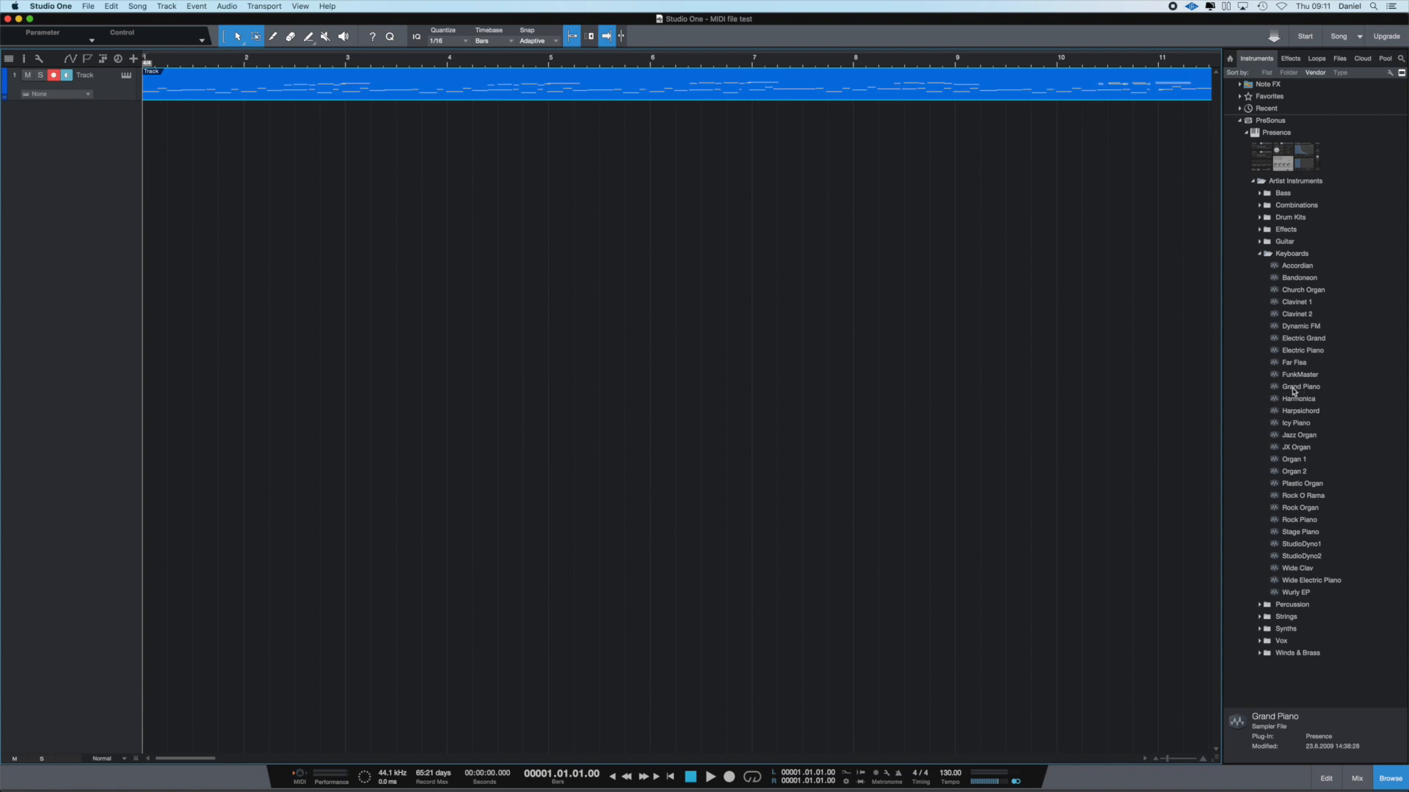
- Load the Presence Grand Piano preset onto the piano track and close its editor
left_click(1299, 386)
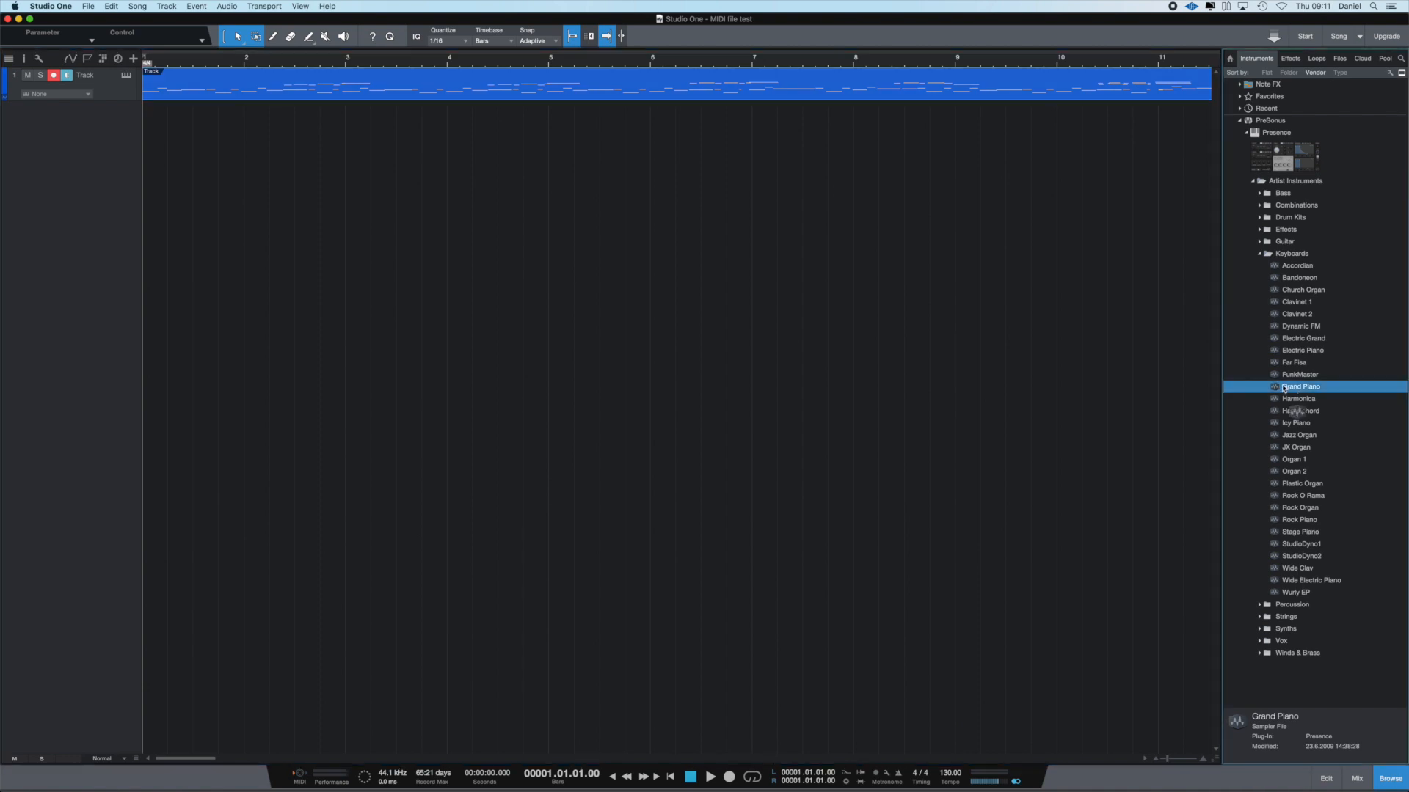
double_click(1299, 387)
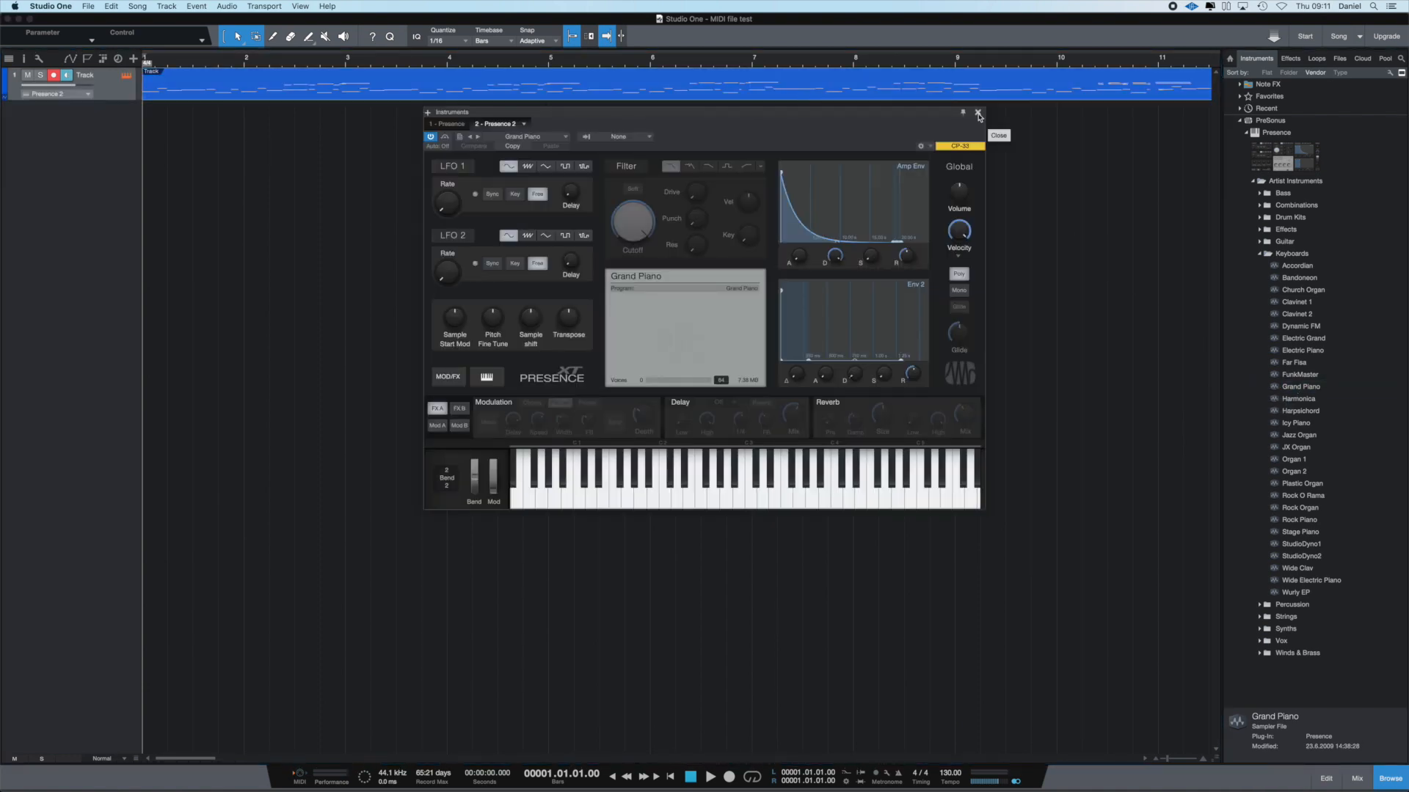
left_click(978, 113)
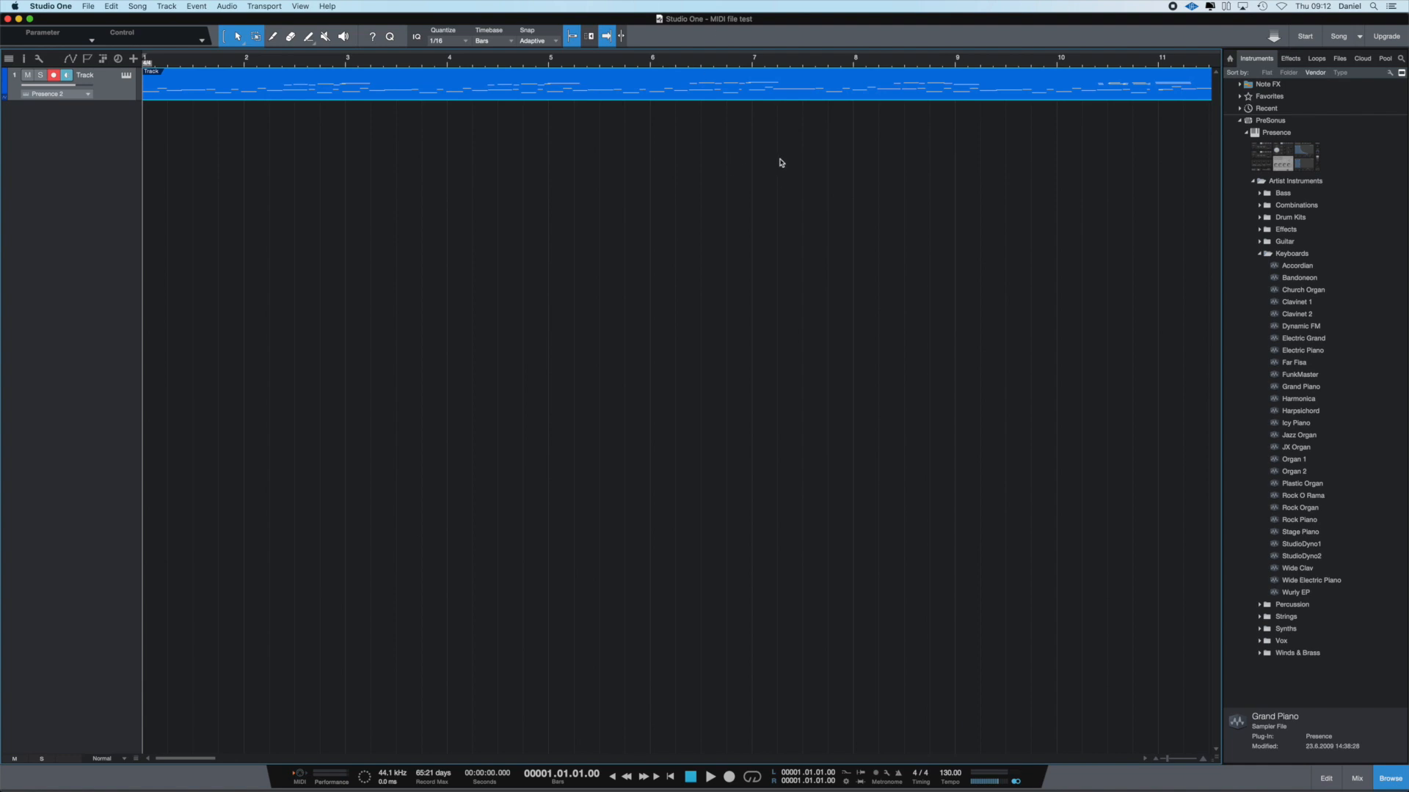
- Play back the piano part, stop it, and open its notes in the piano roll
left_click(709, 776)
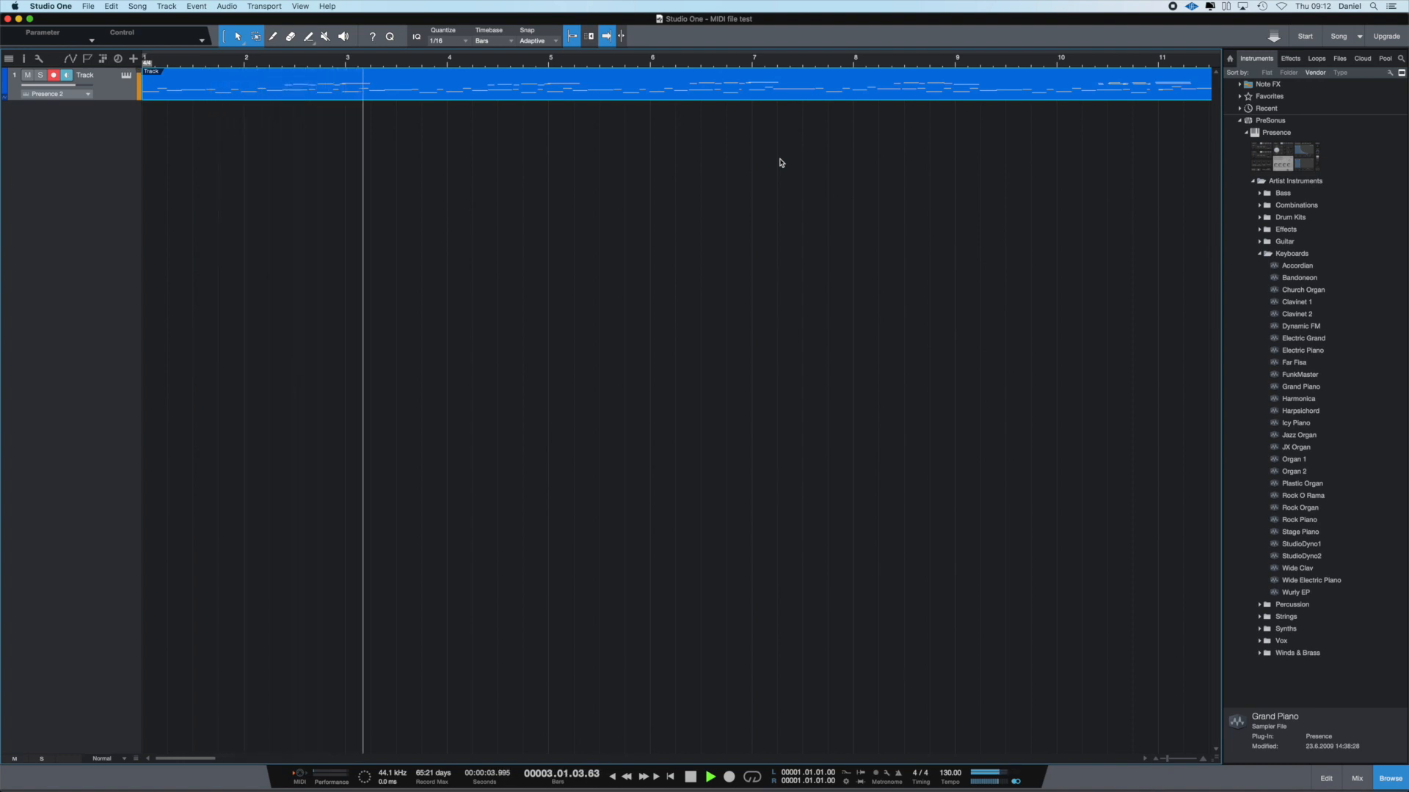
left_click(709, 777)
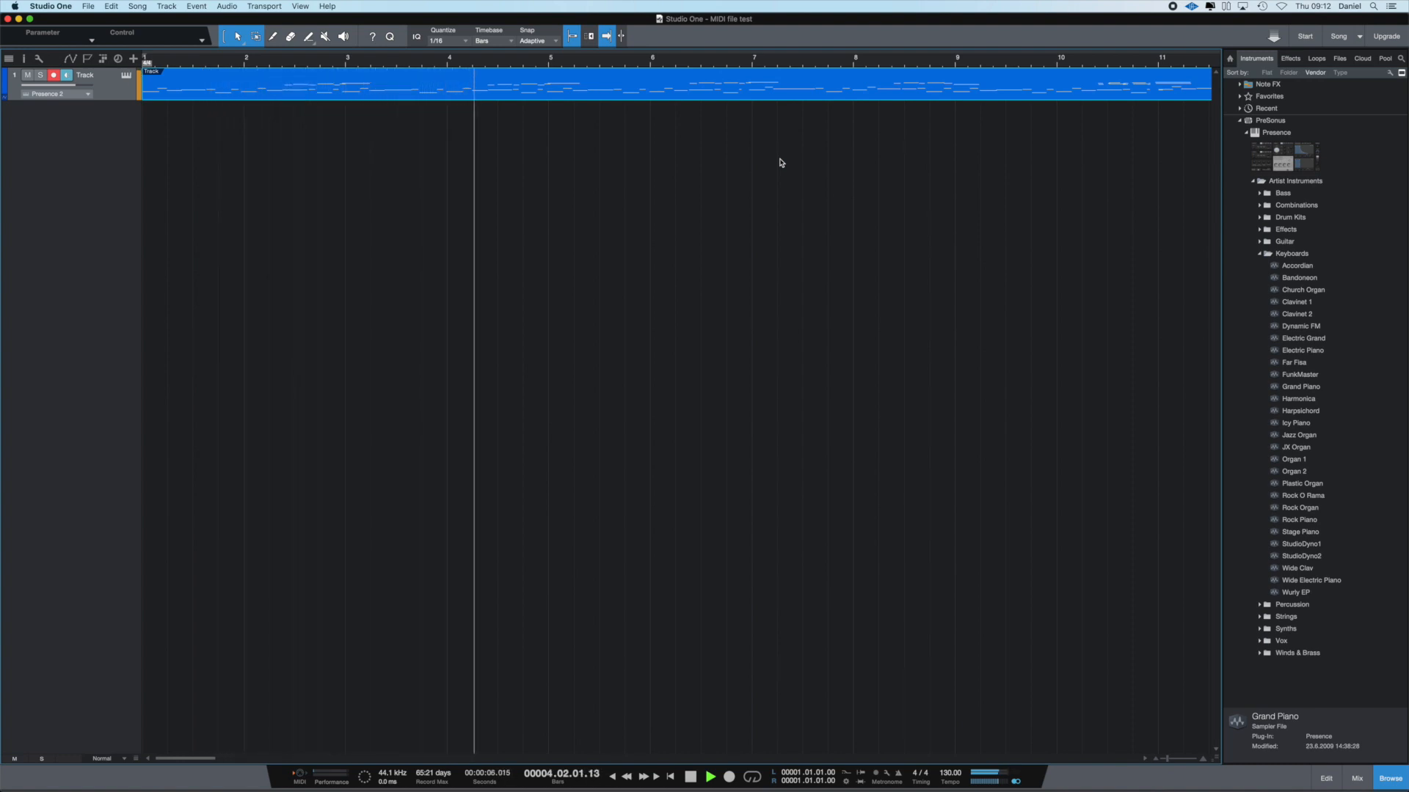
left_click(709, 776)
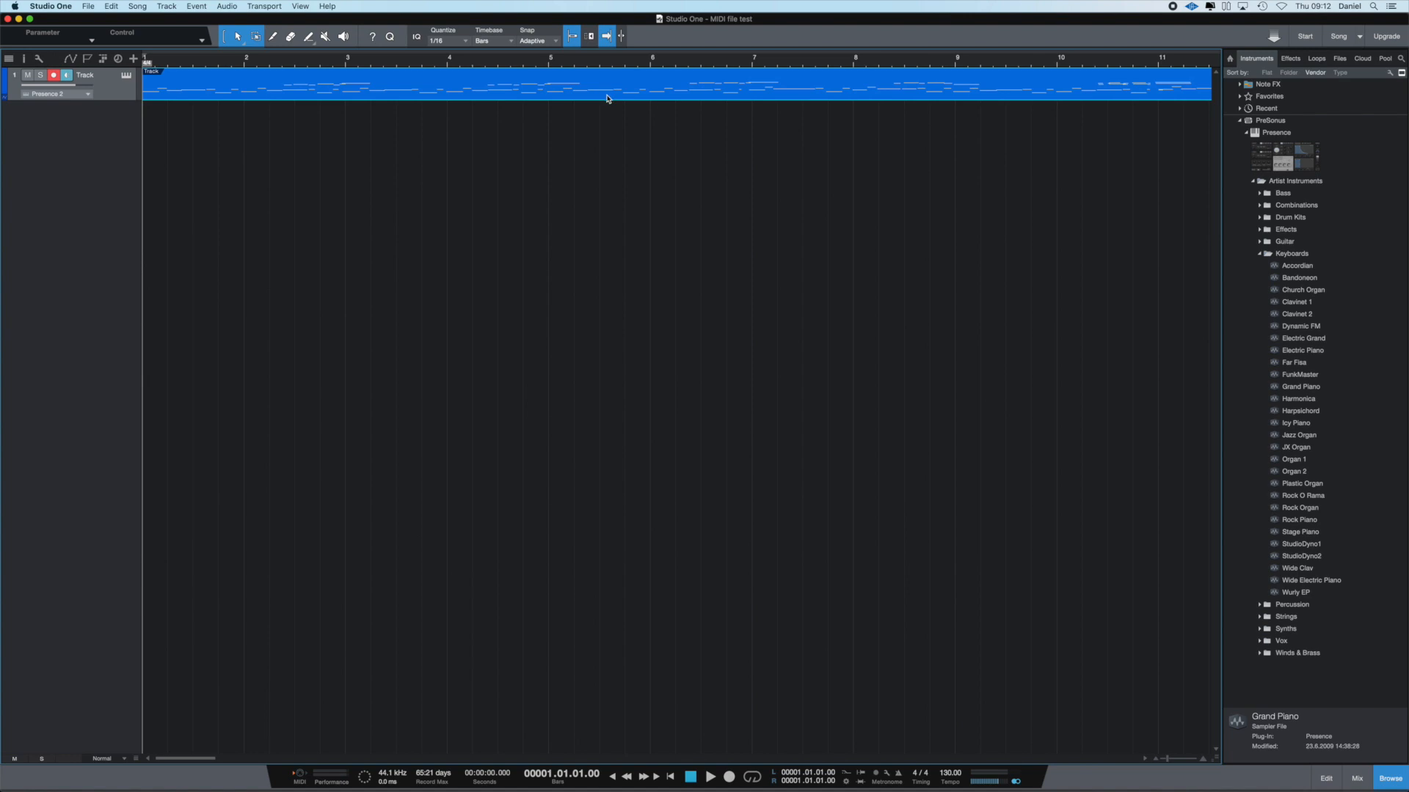
double_click(607, 85)
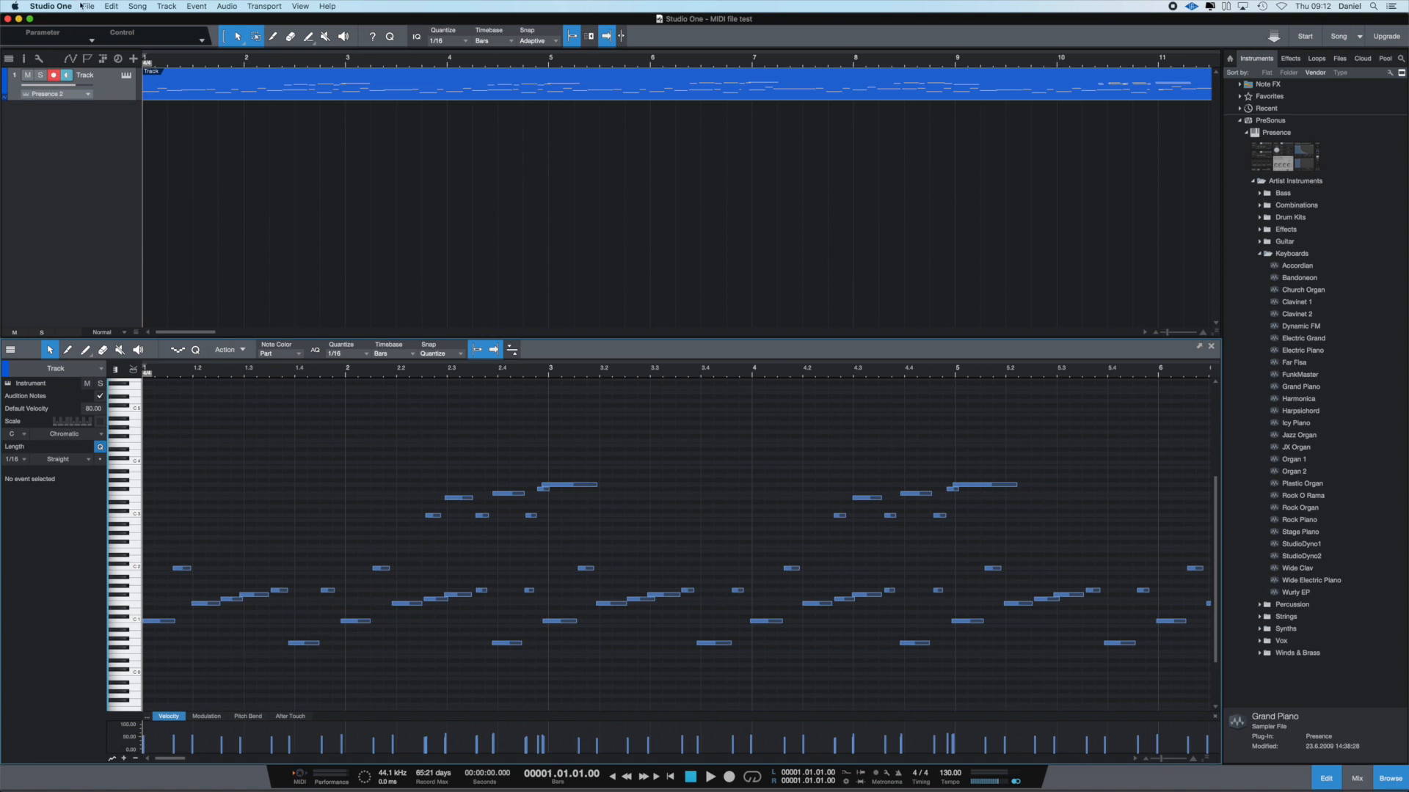
- Save the song as a MIDI File (.midi) copy in the MIDI file test folder
left_click(88, 6)
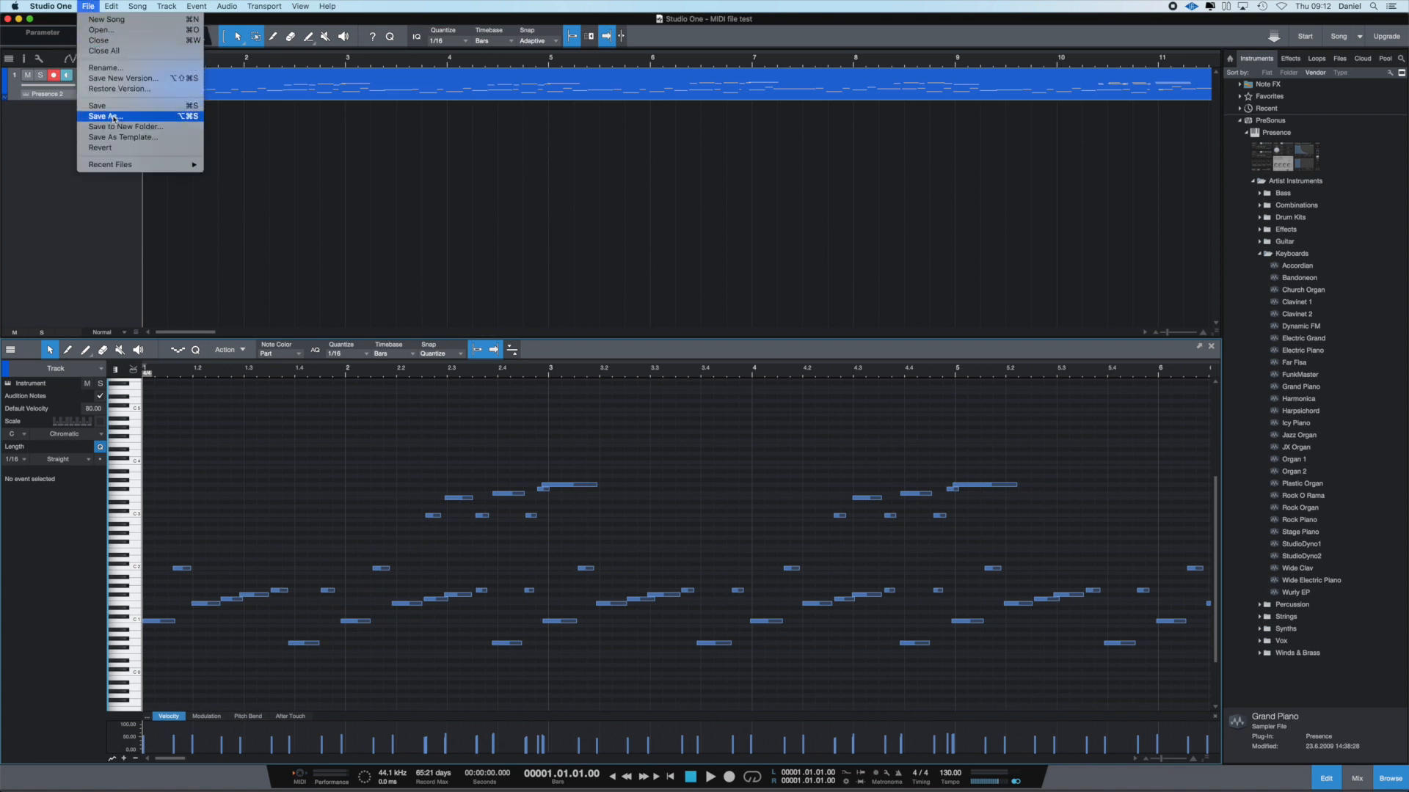
left_click(103, 116)
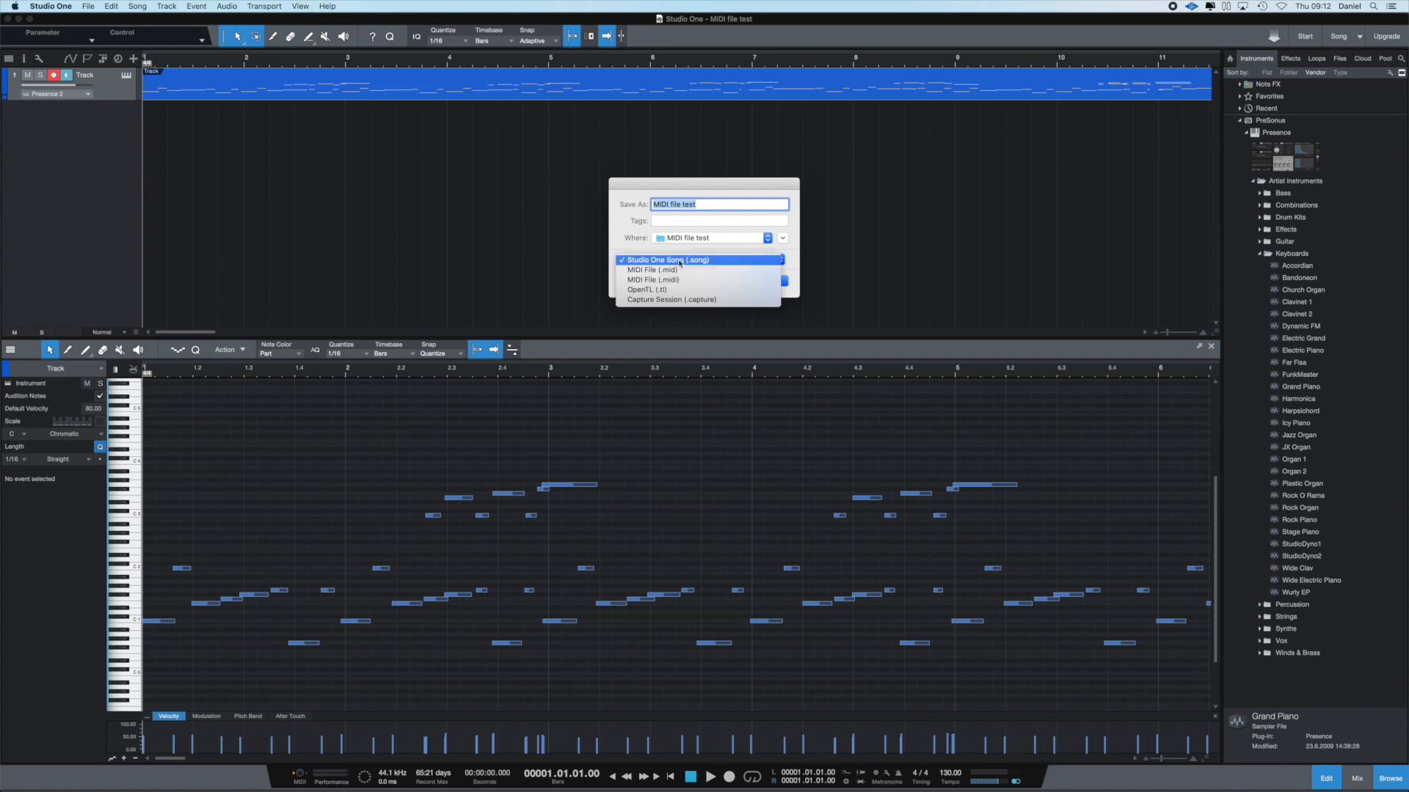
left_click(653, 280)
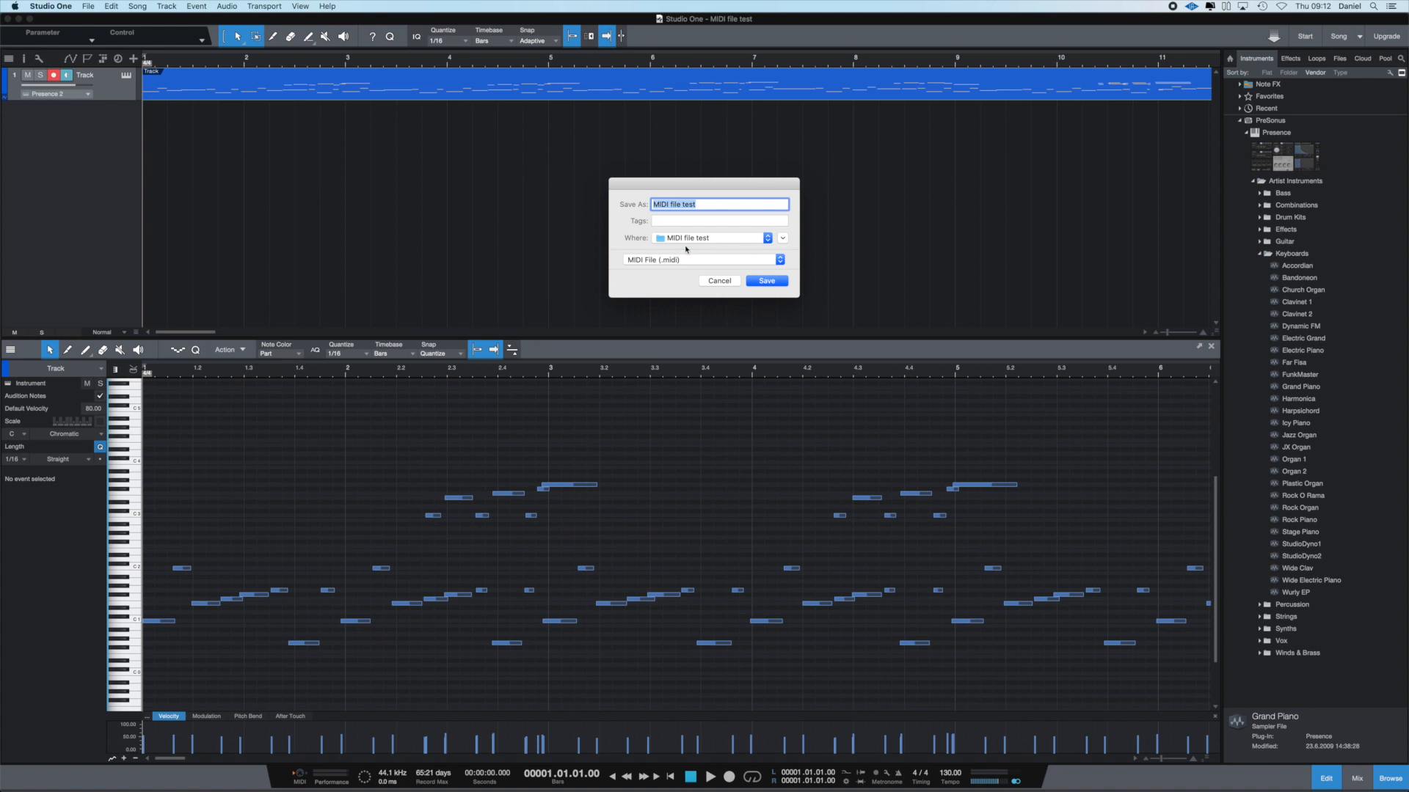
left_click(765, 281)
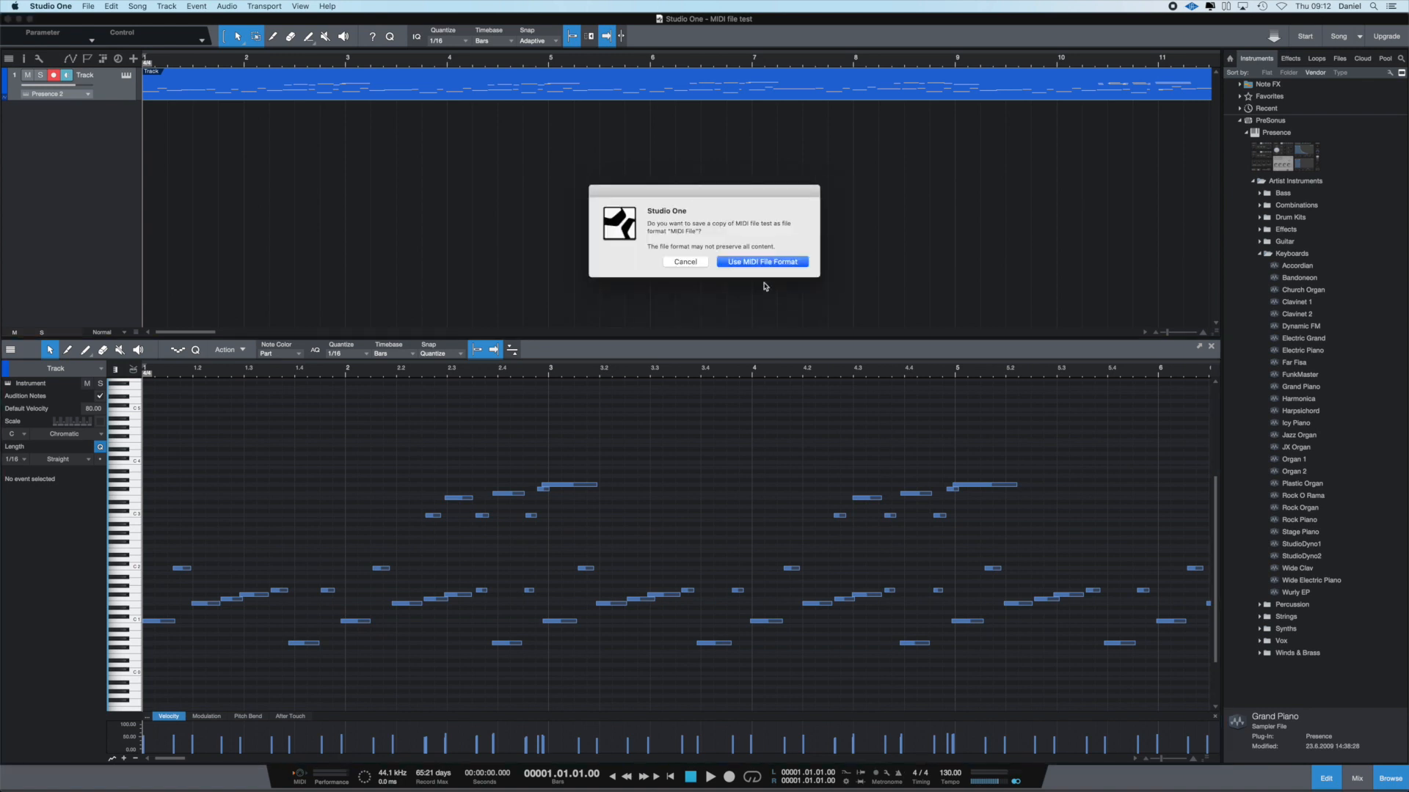
left_click(761, 261)
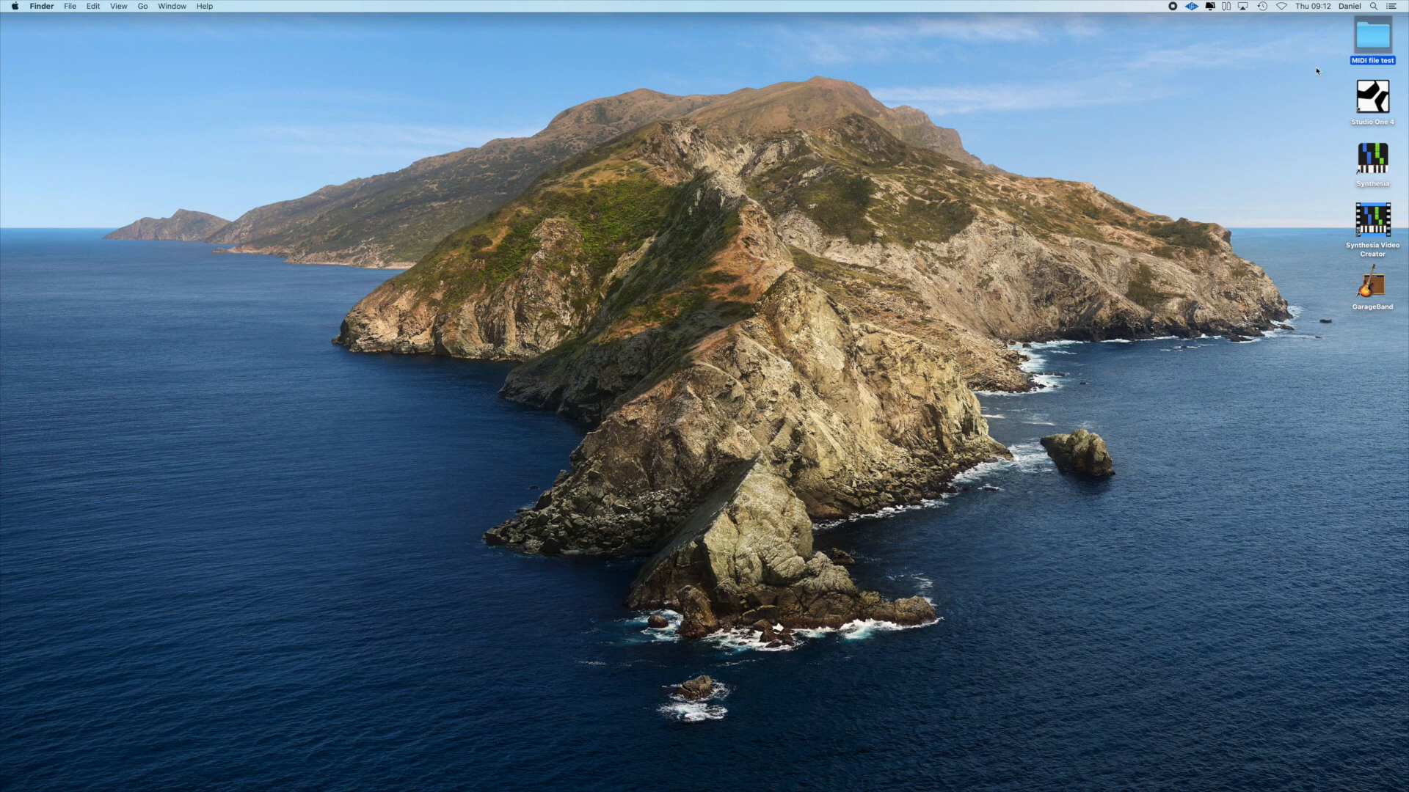
- Open the MIDI file test desktop folder and select MIDI file test.midi
double_click(1372, 40)
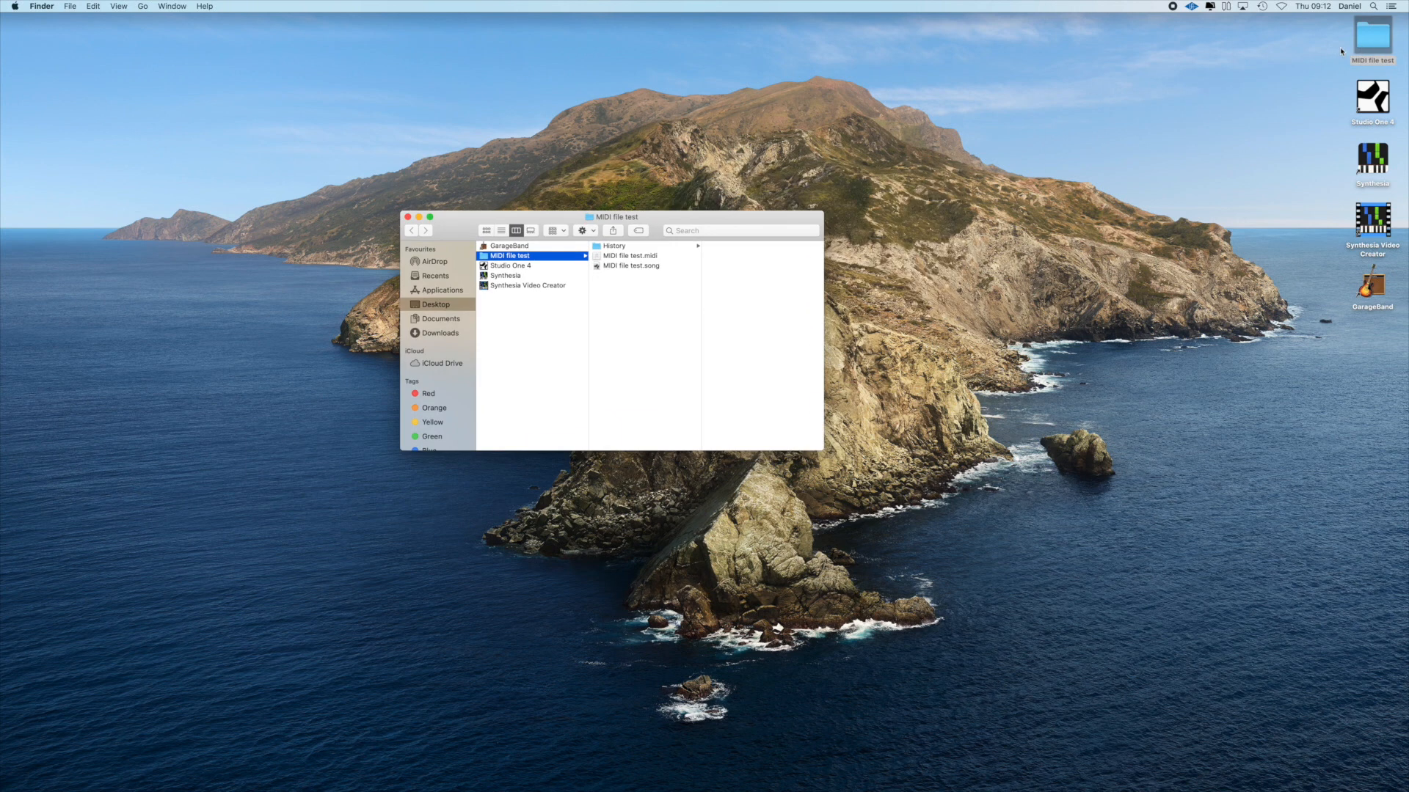
left_click(632, 256)
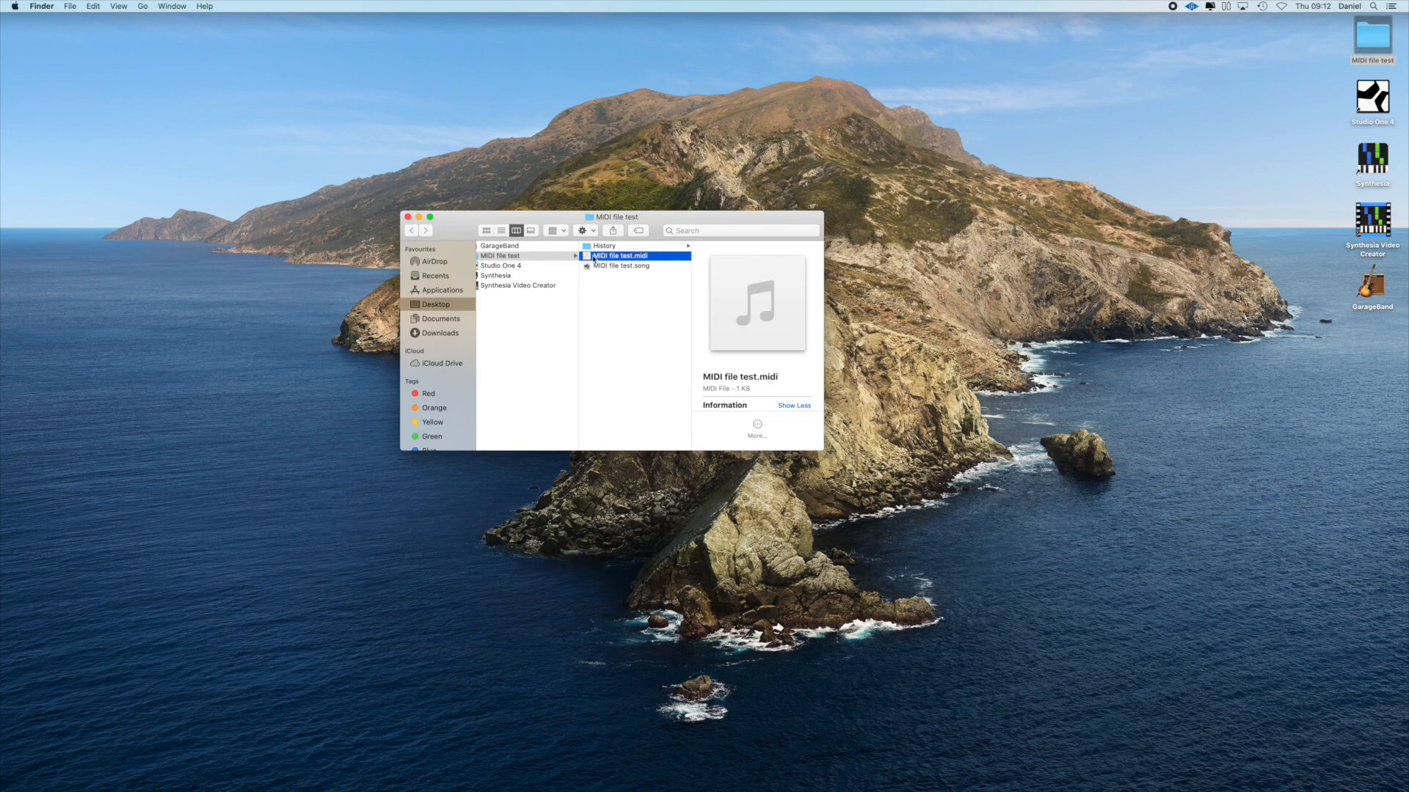